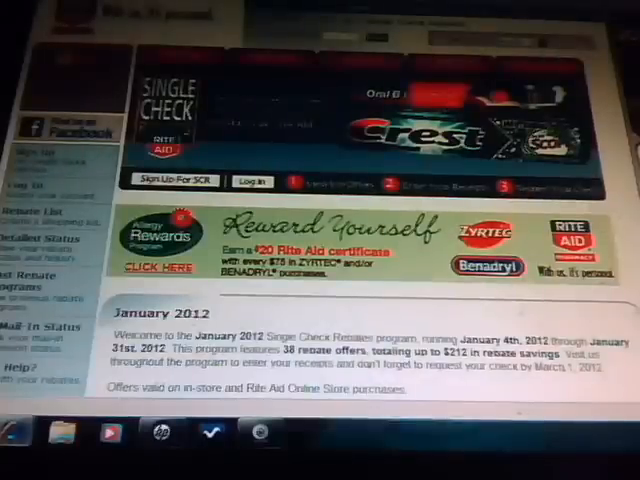
- Reach the member login page and scroll to the new-member registration form's security information
click(260, 432)
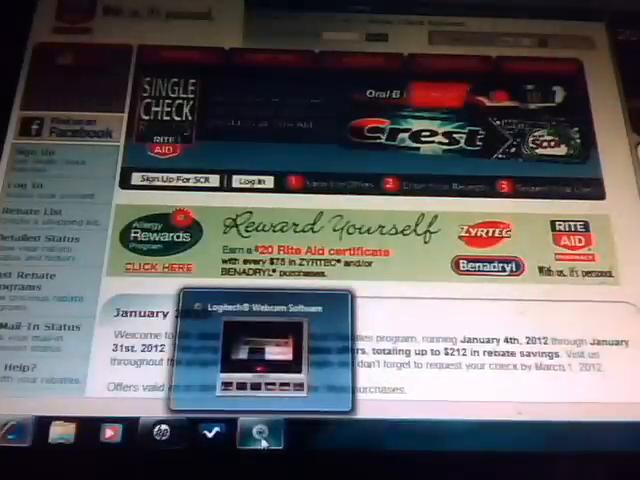
click(258, 434)
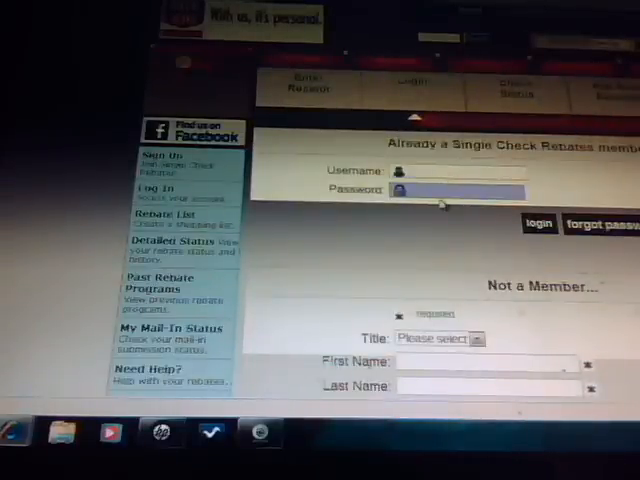
scroll(down, 3)
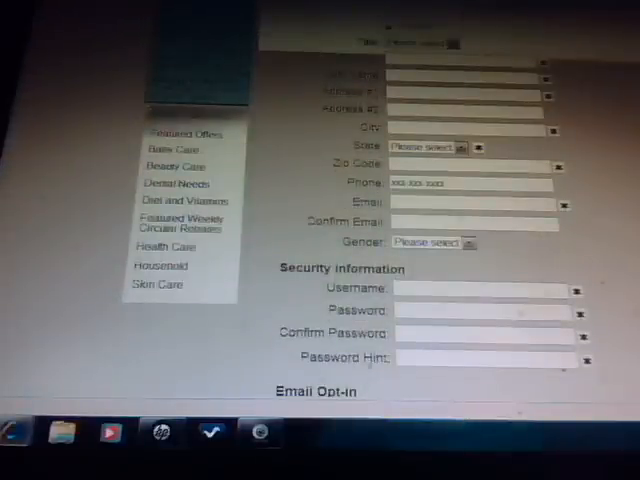